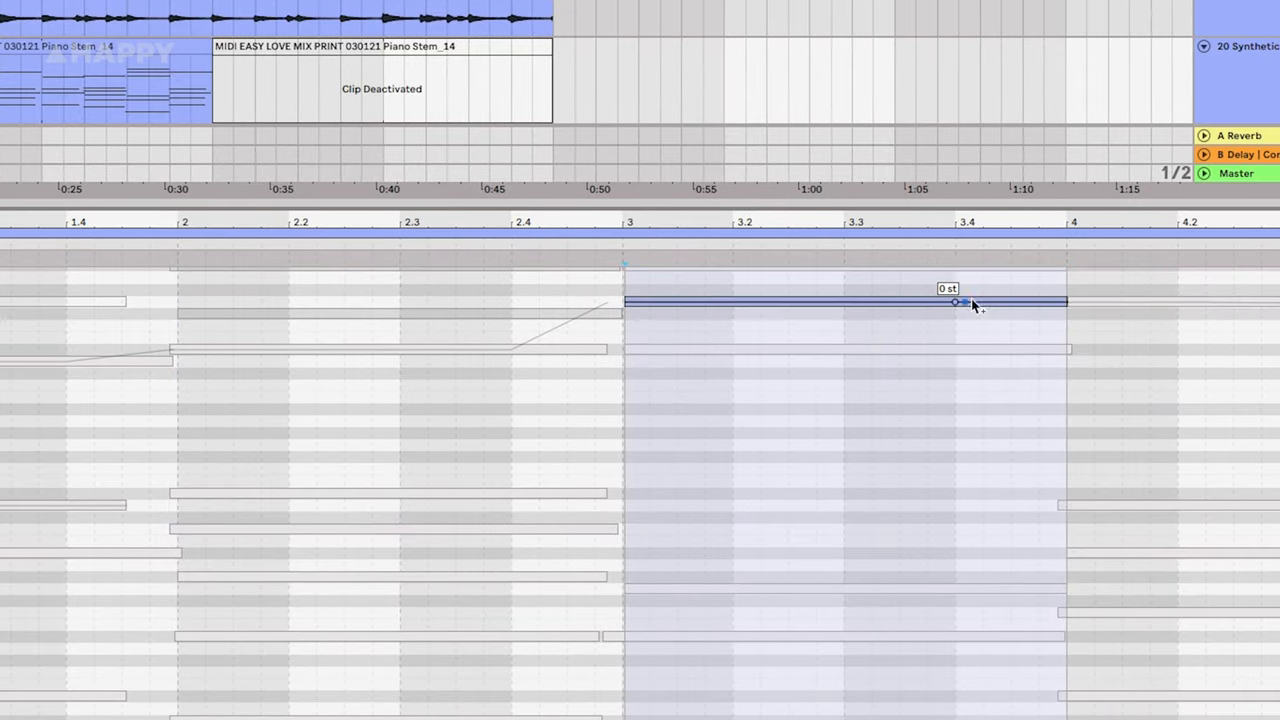
Draw the piano clip's transposition envelope dipping at bar 3's end, ramping back to 0 st.
drag(955, 302, 1060, 342)
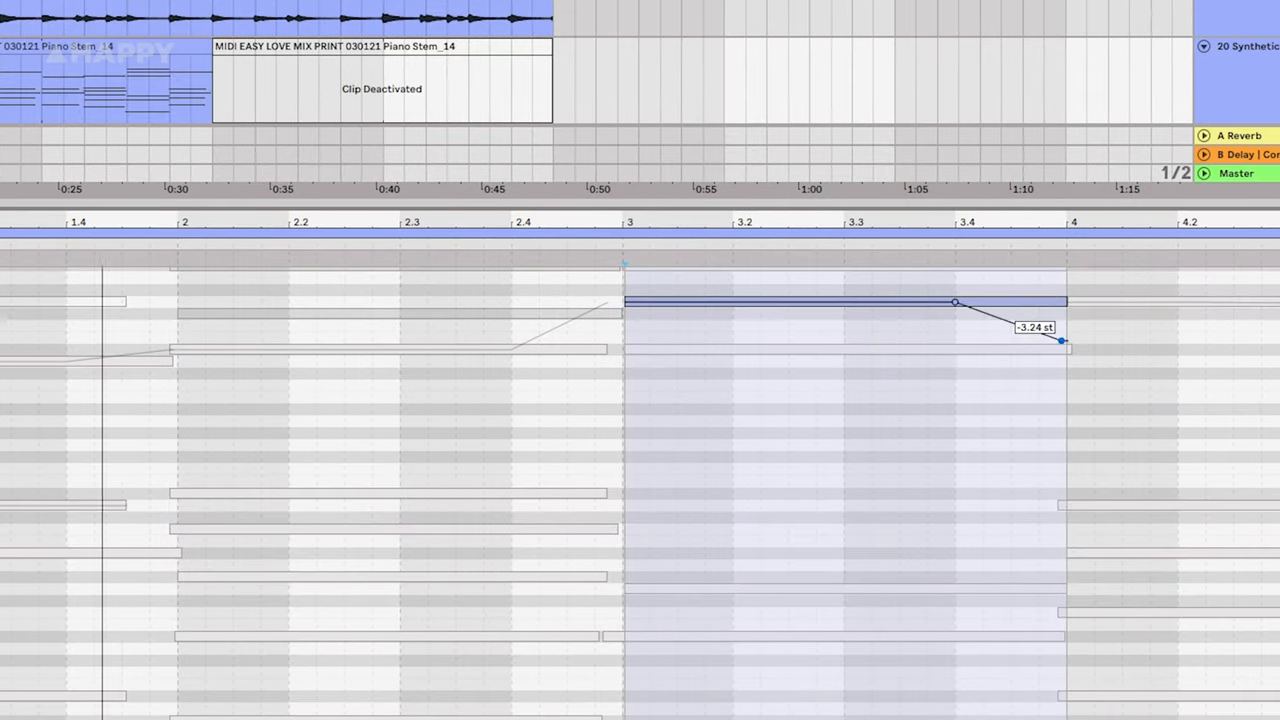
drag(1062, 343, 1062, 348)
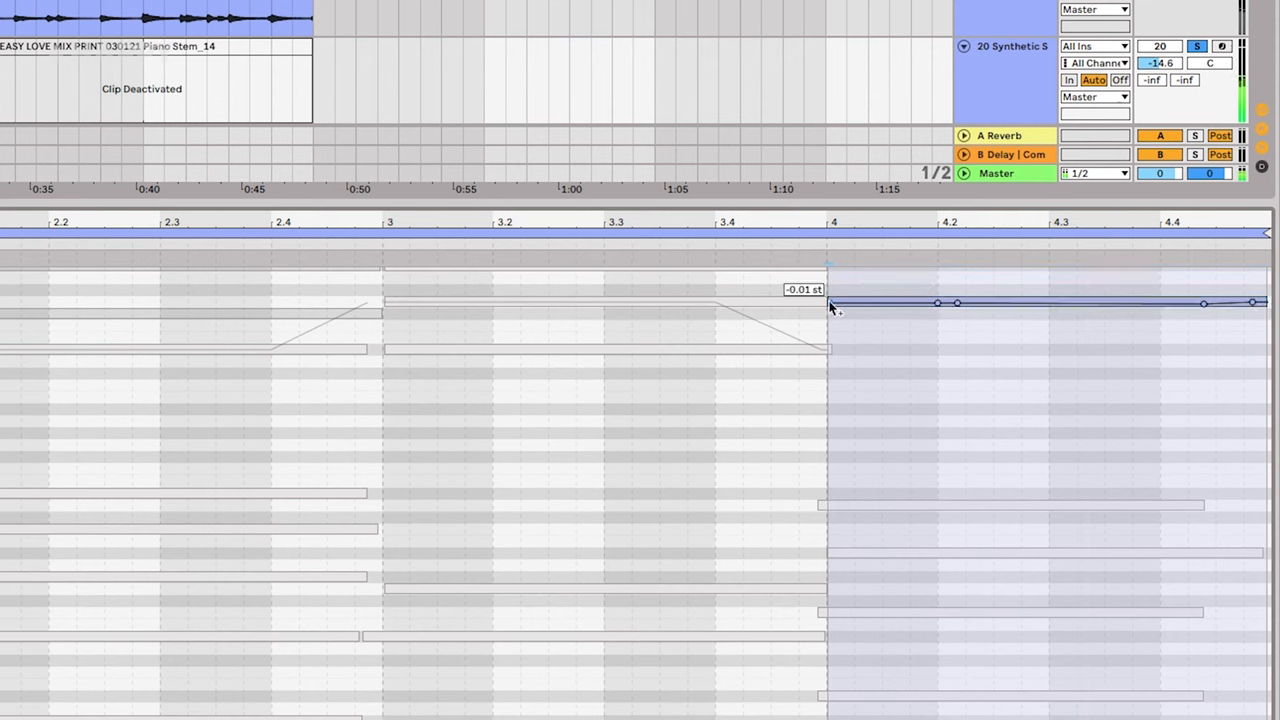
drag(831, 302, 827, 348)
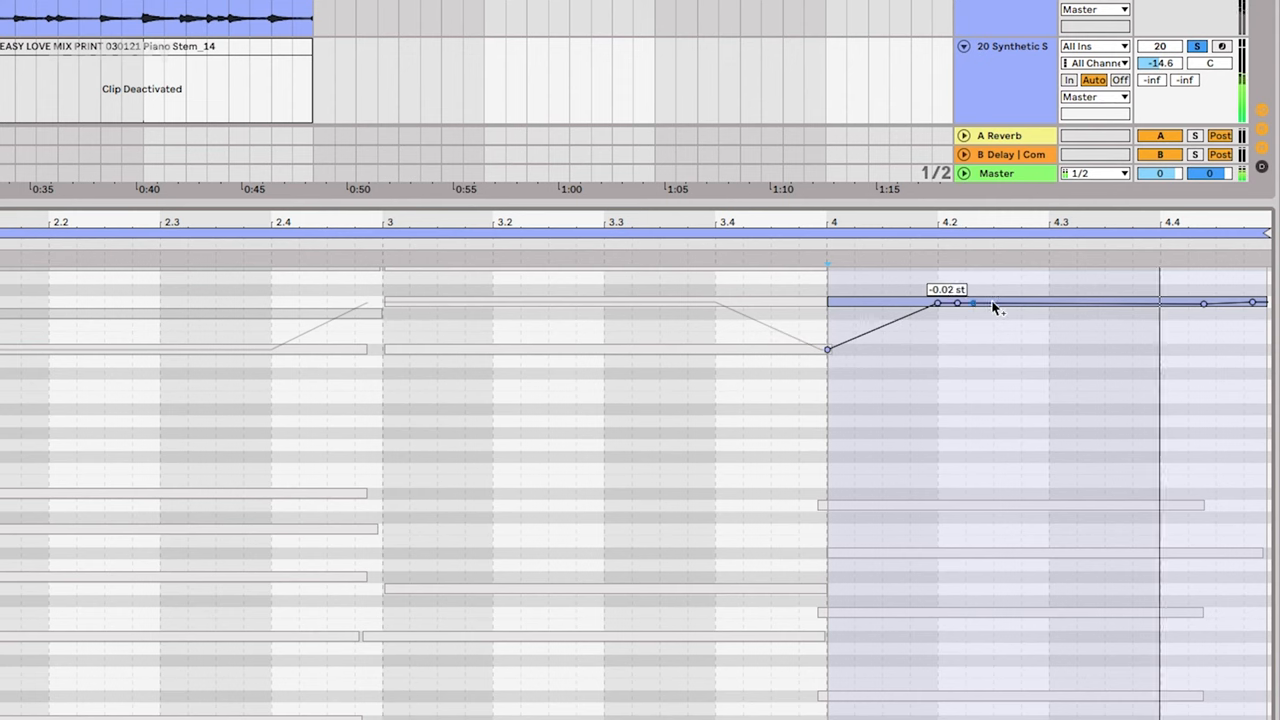
drag(972, 304, 960, 303)
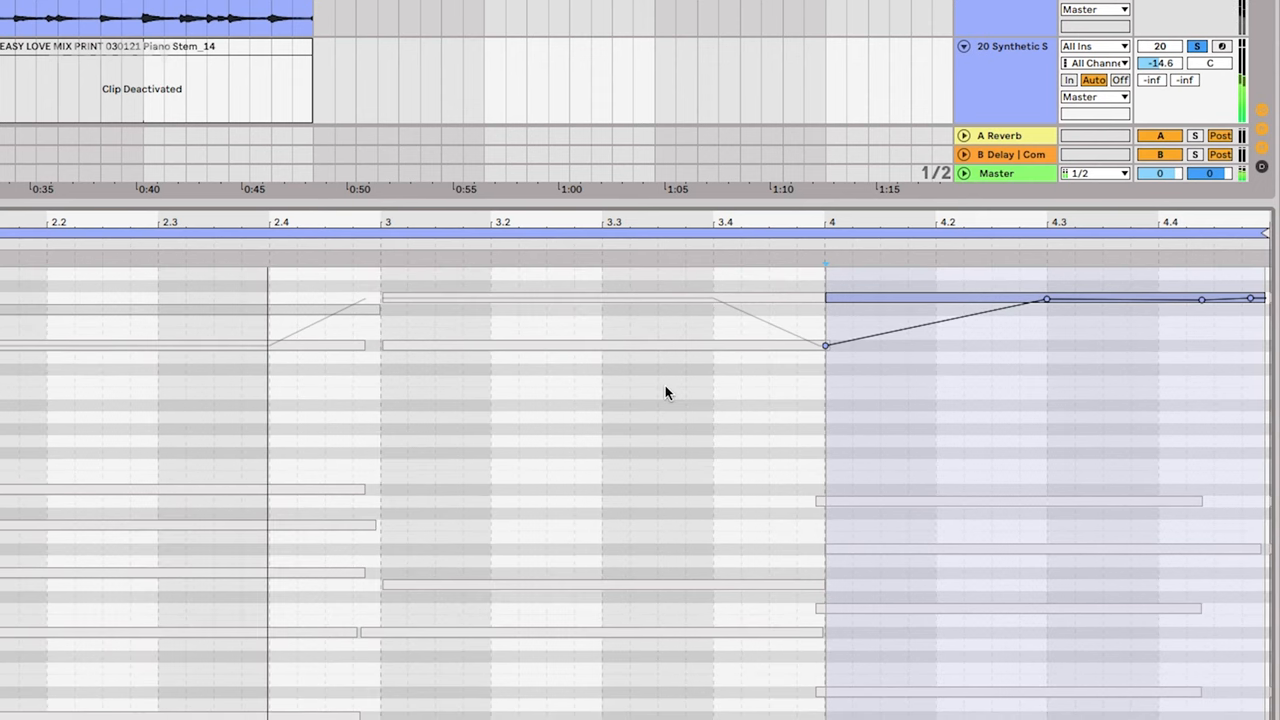
drag(825, 345, 825, 383)
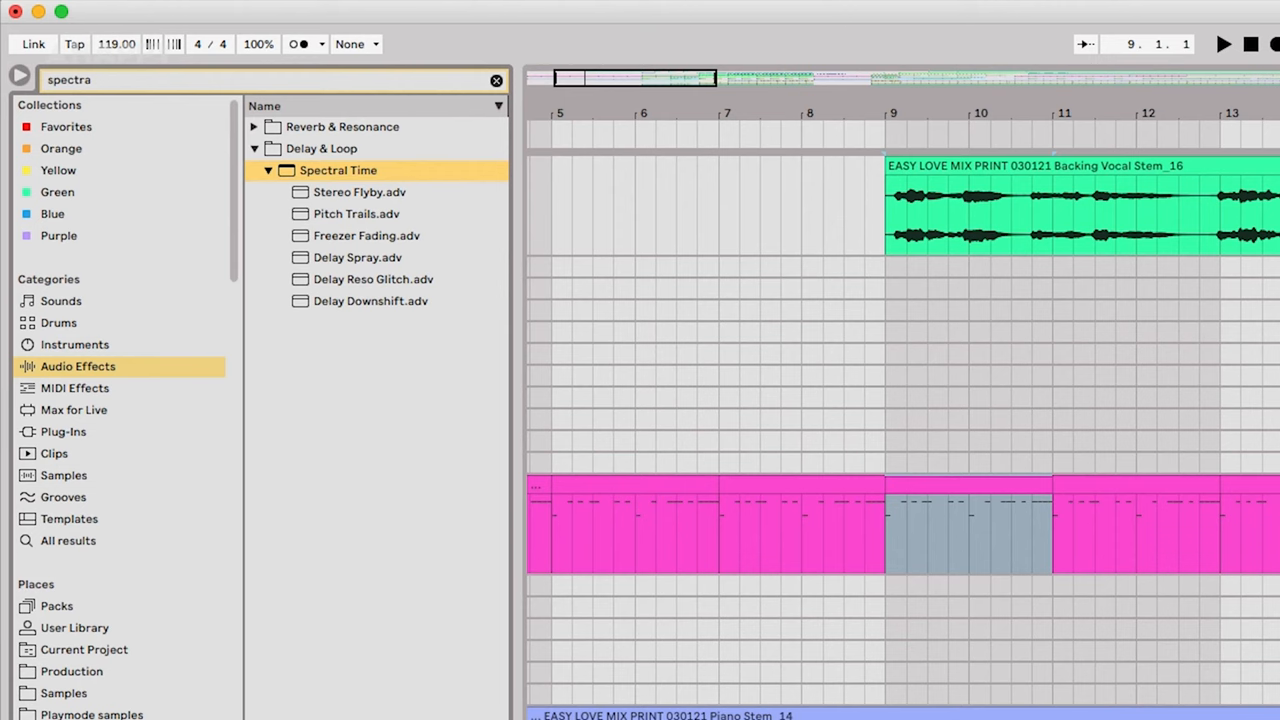
mouse_move(925, 488)
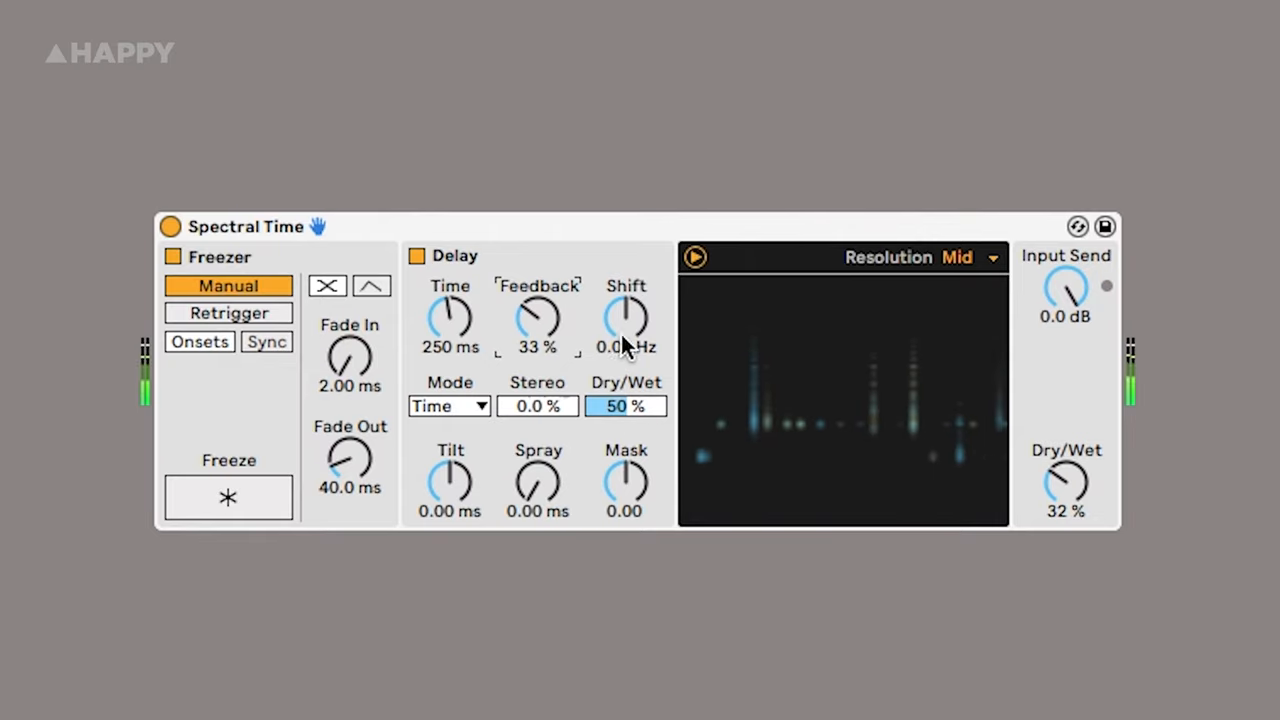
Set Spectral Time's Shift knob to 2.67 Hz and its Time knob to 199 ms.
drag(1065, 485, 1065, 505)
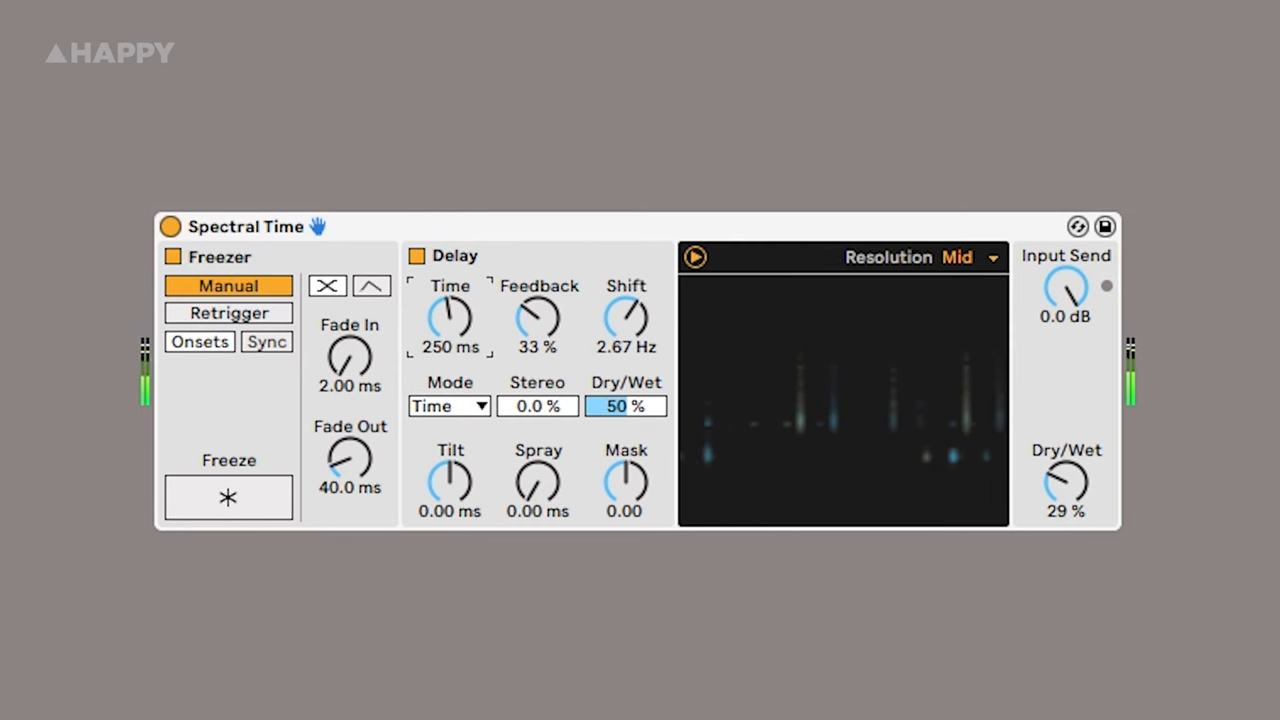
drag(449, 318, 449, 290)
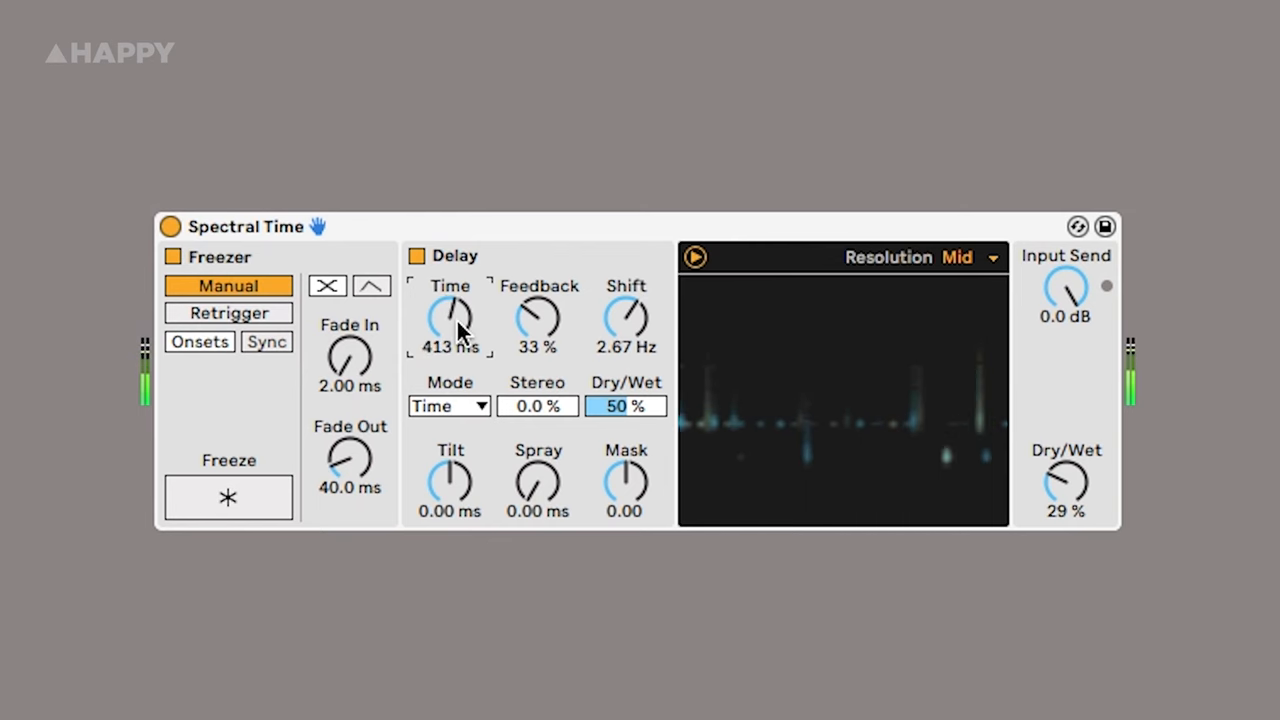
drag(449, 318, 449, 360)
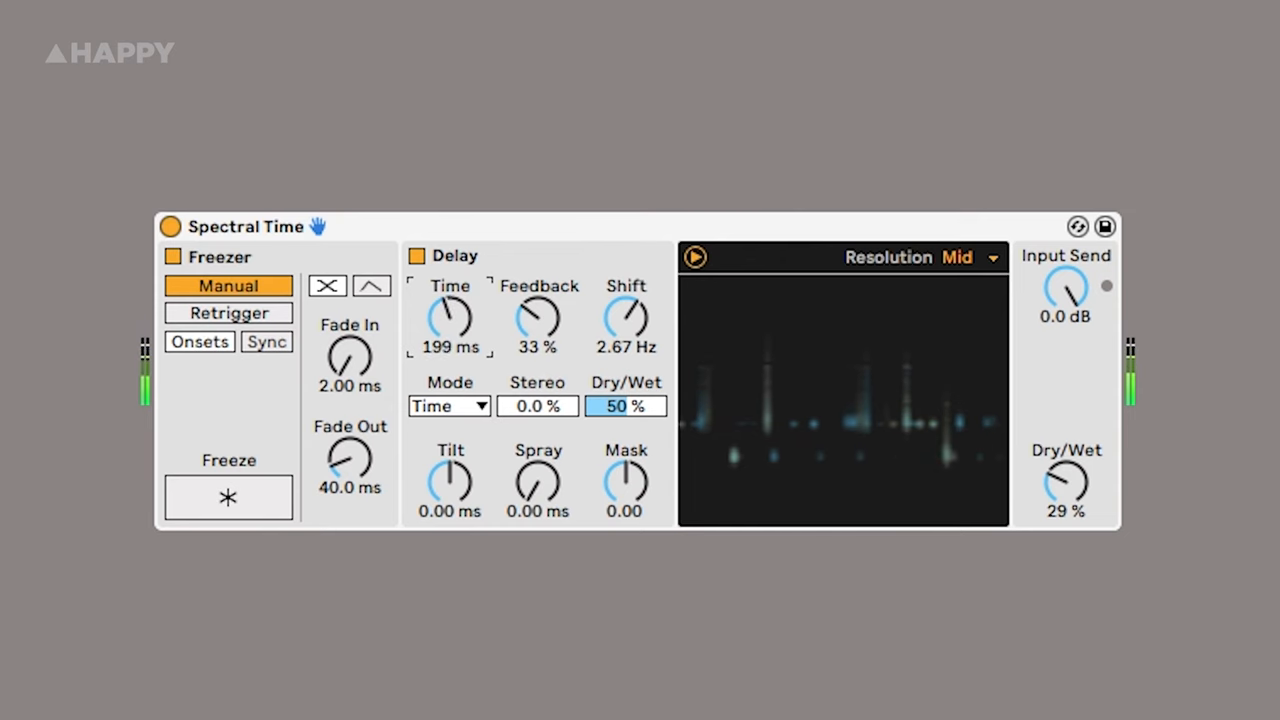
drag(449, 318, 449, 350)
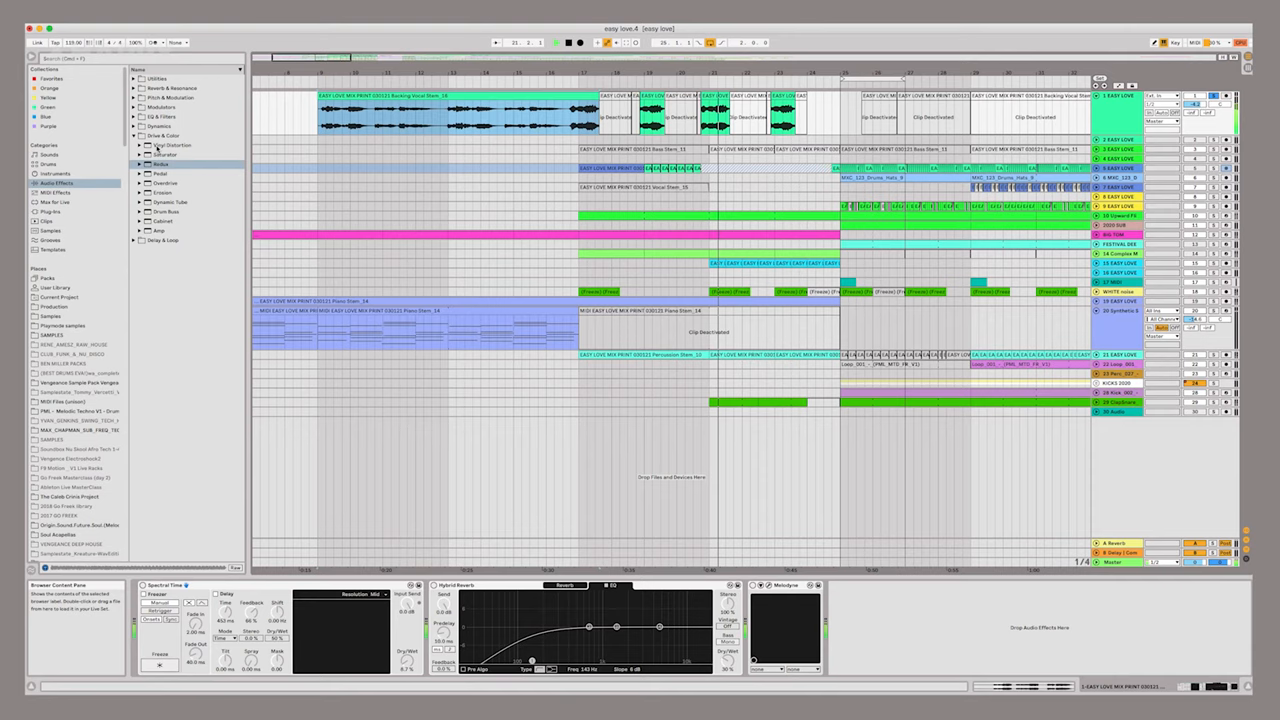
Tune Spectral Time to 755 ms, 53% feedback, 30.2 Hz shift and 41% dry/wet.
click(136, 145)
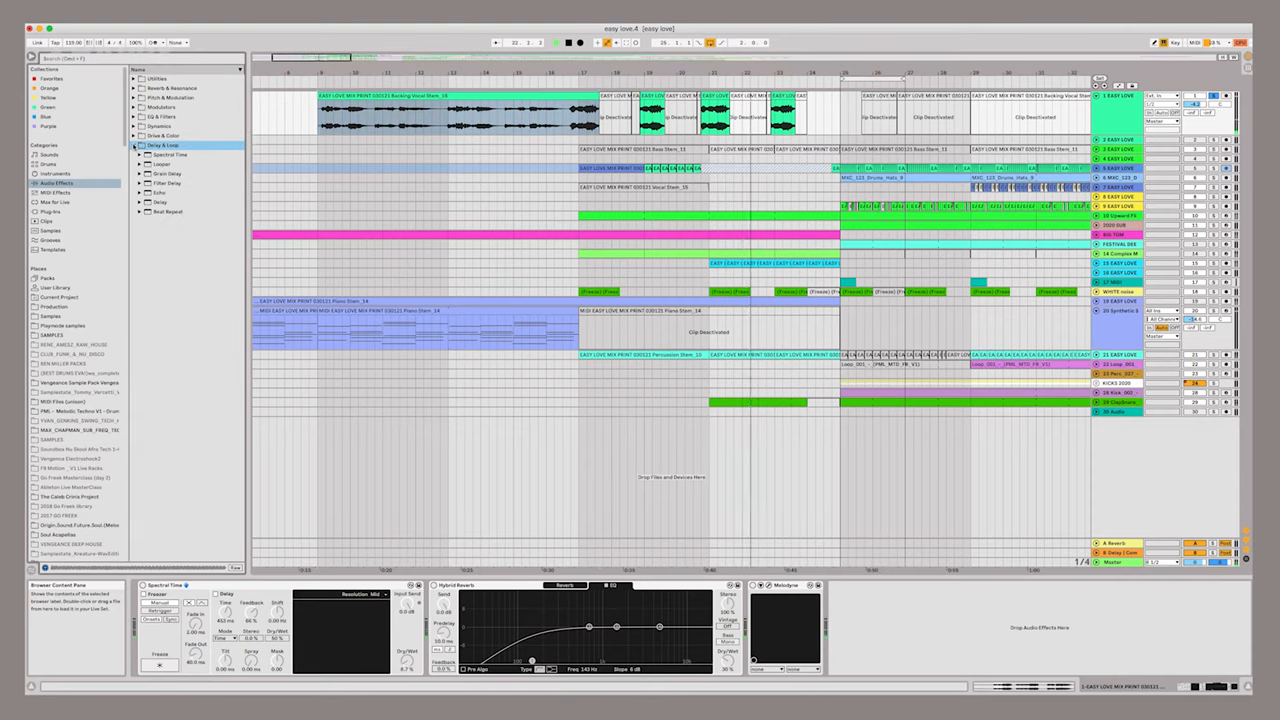
click(170, 155)
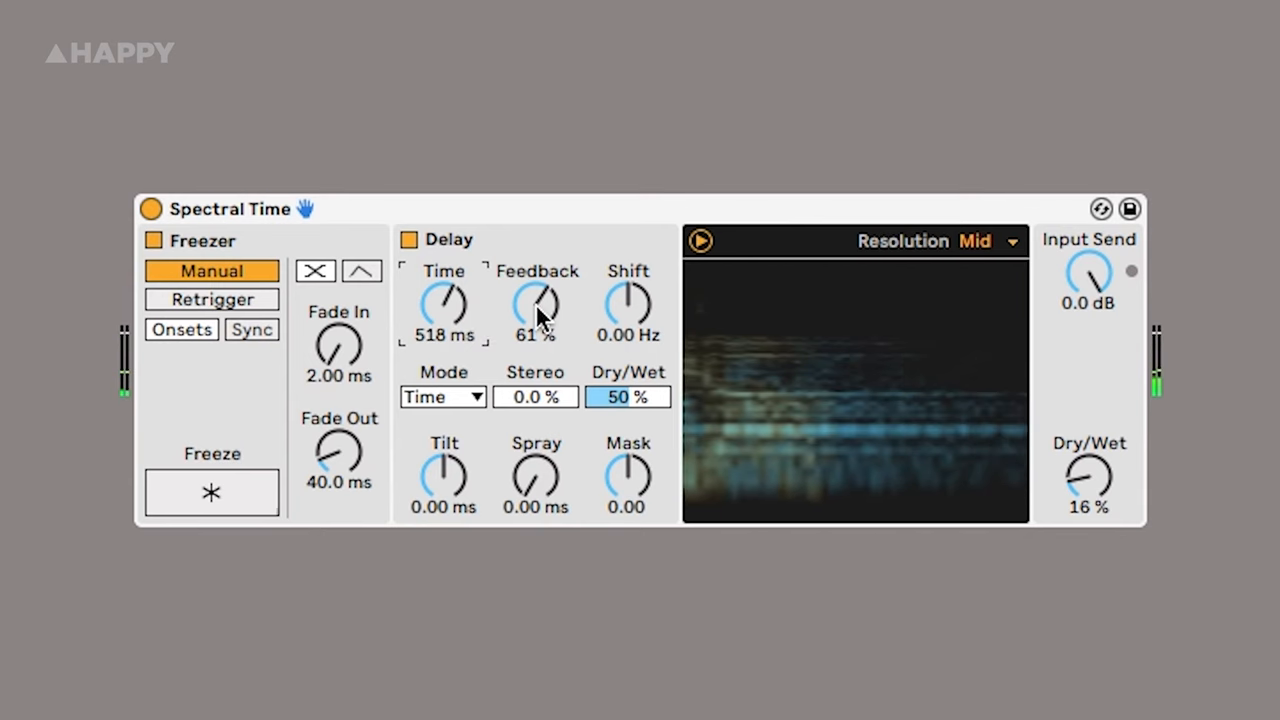
drag(535, 305, 535, 285)
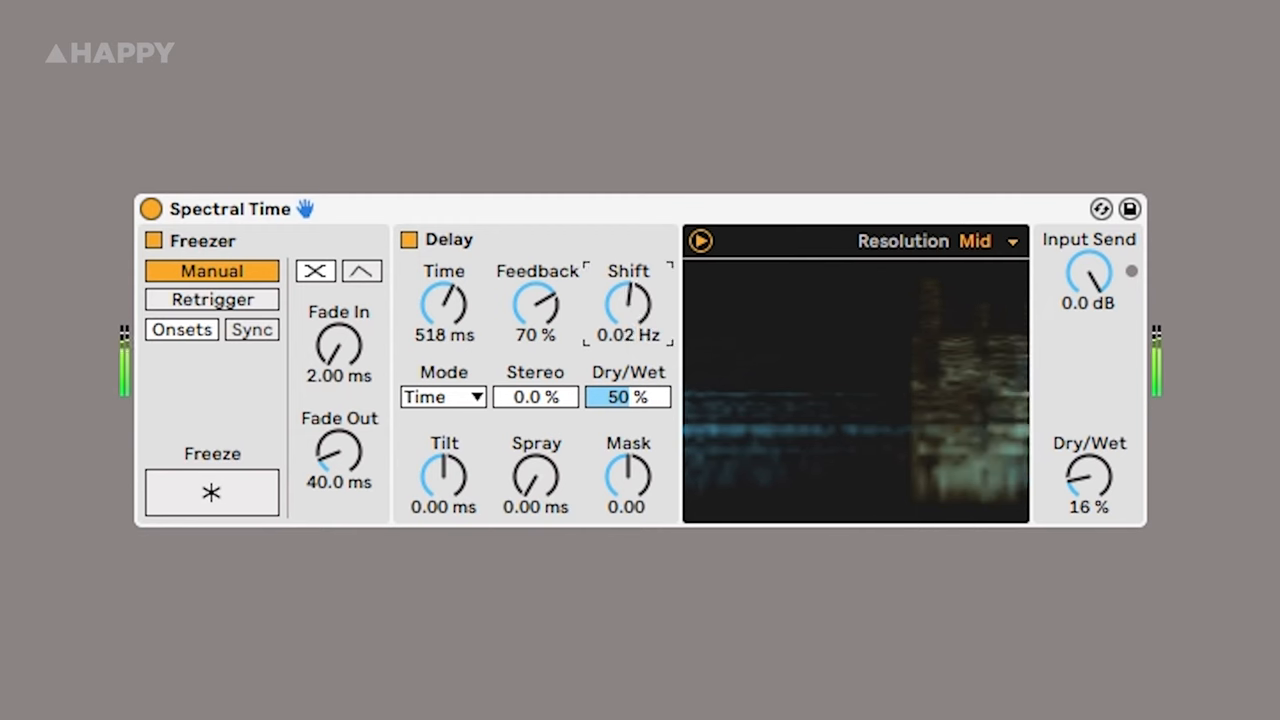
drag(628, 300, 628, 250)
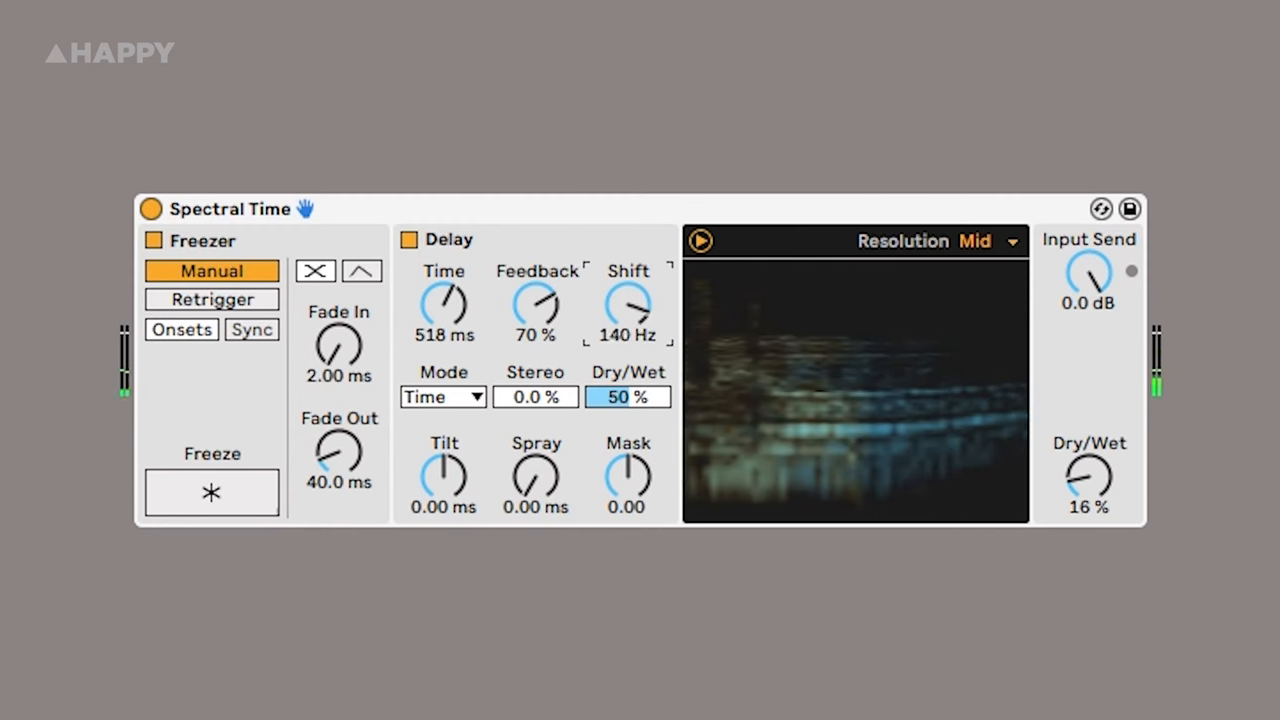
drag(628, 305, 628, 340)
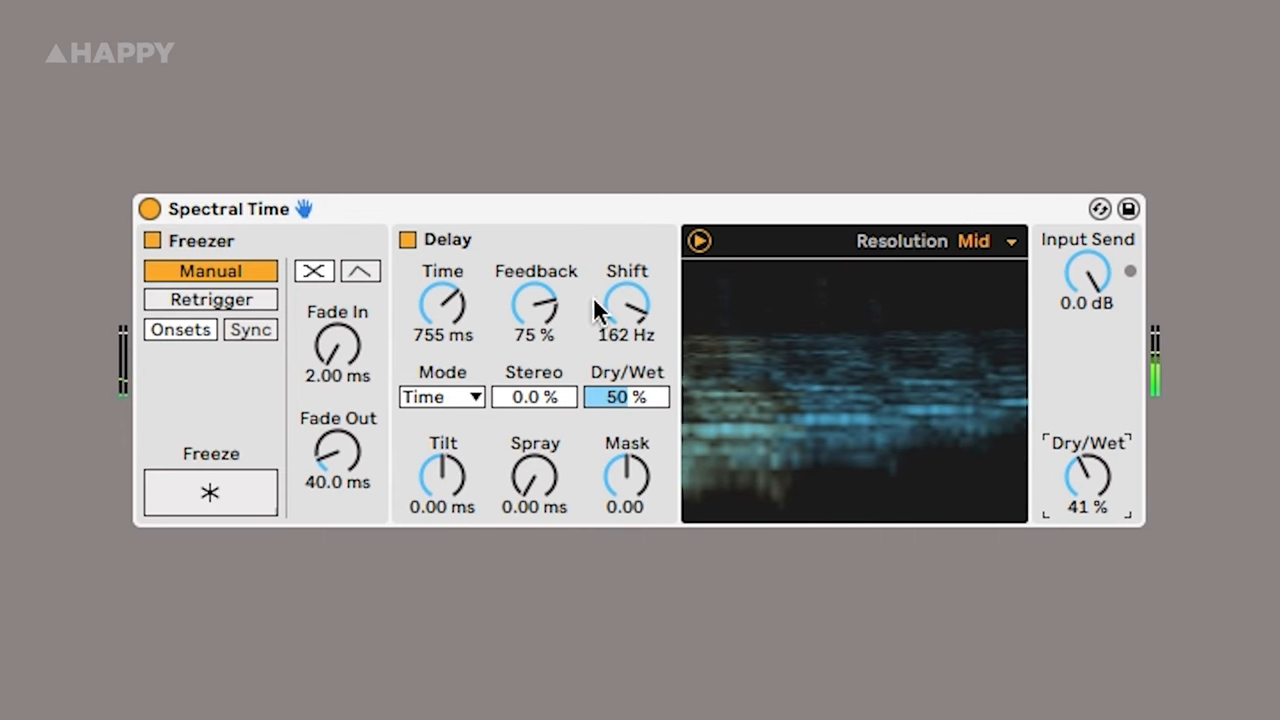
drag(627, 305, 627, 340)
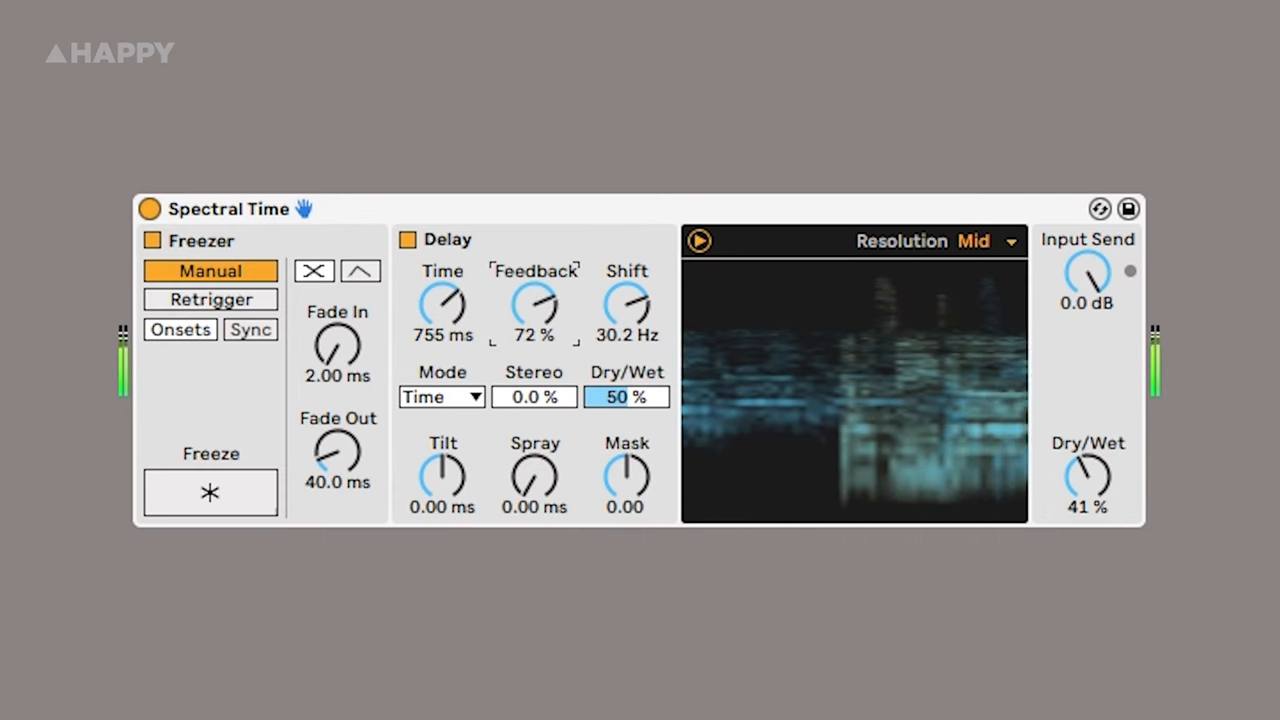
drag(533, 305, 533, 330)
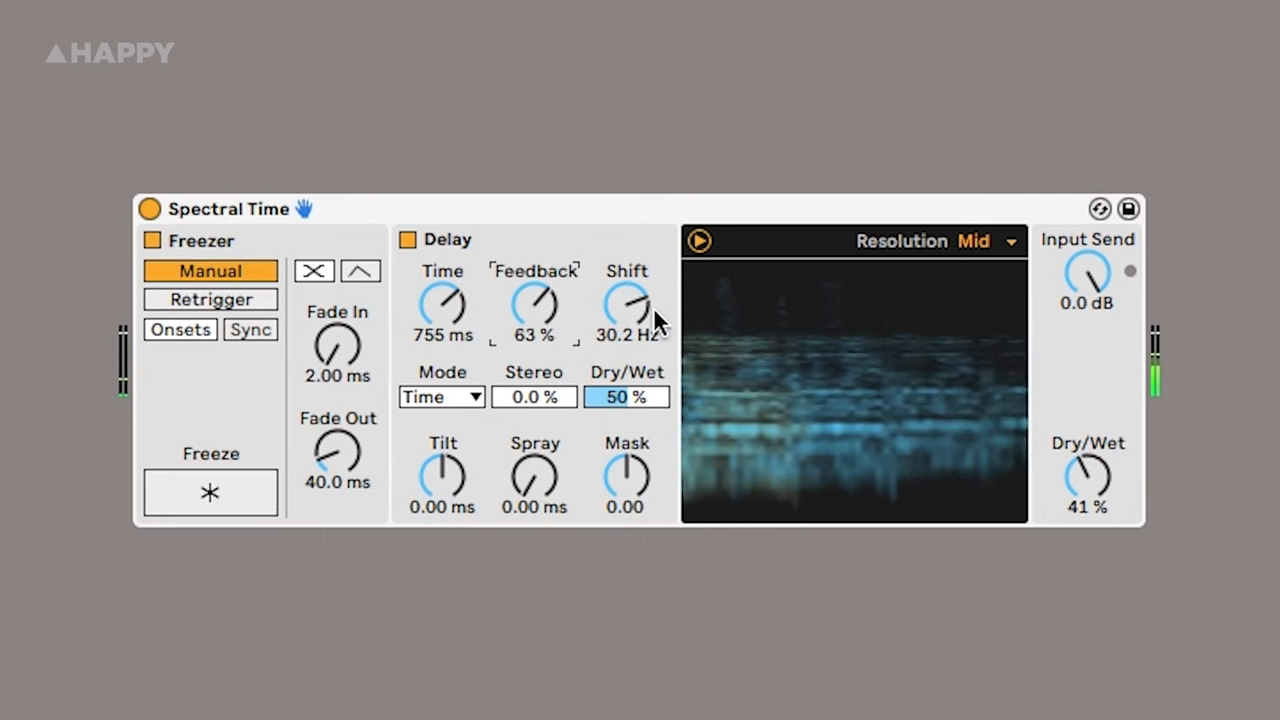
drag(534, 305, 534, 325)
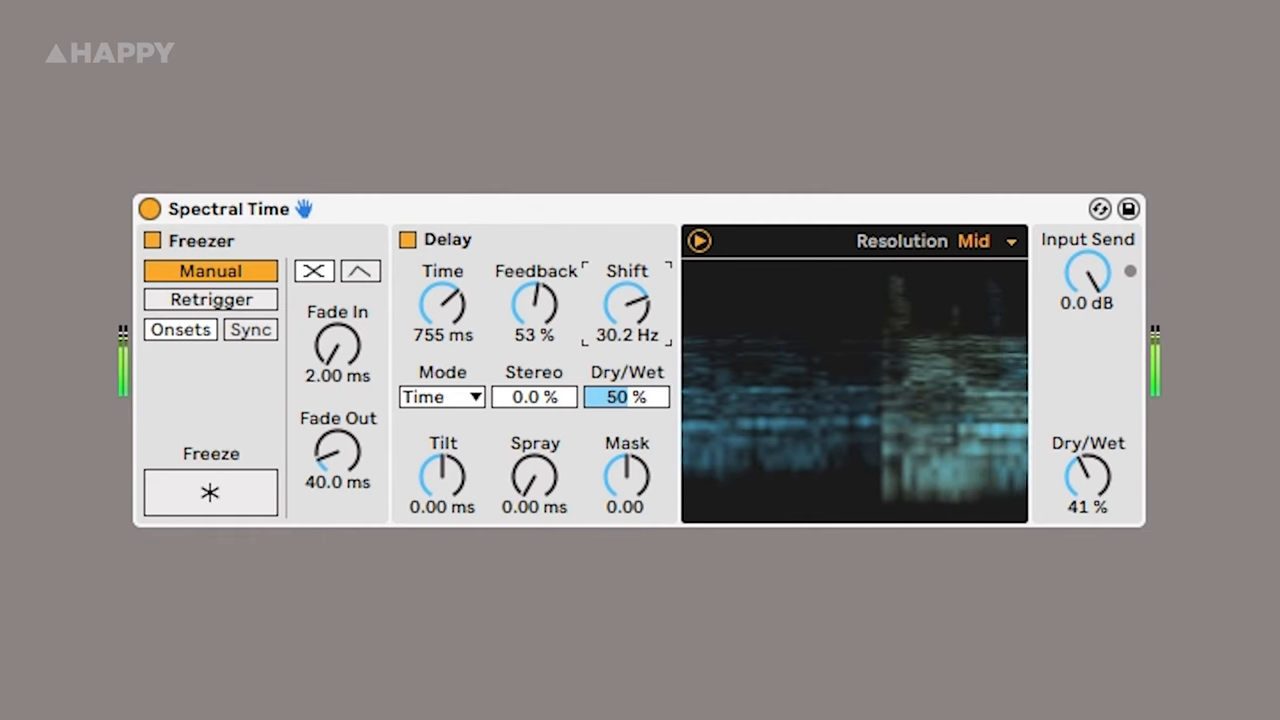
drag(627, 305, 627, 280)
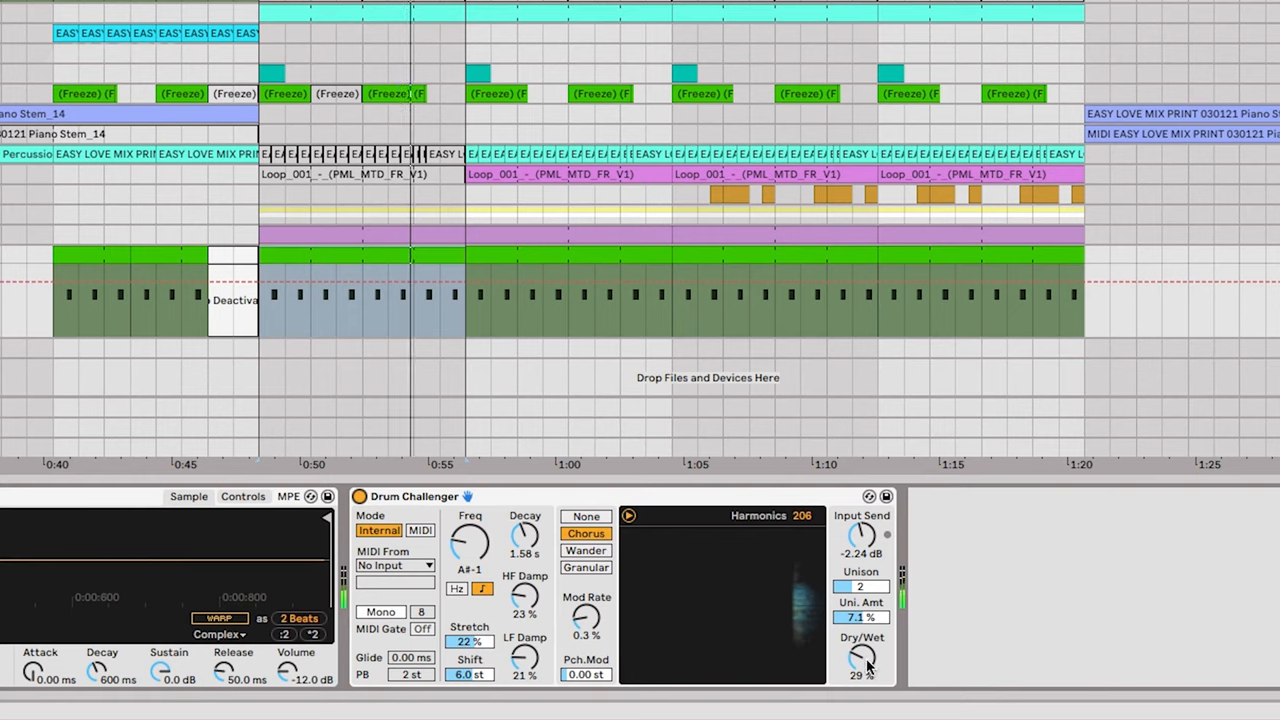
Turn the Drum Challenger resonator's Dry/Wet down to about 29%.
drag(862, 657, 862, 672)
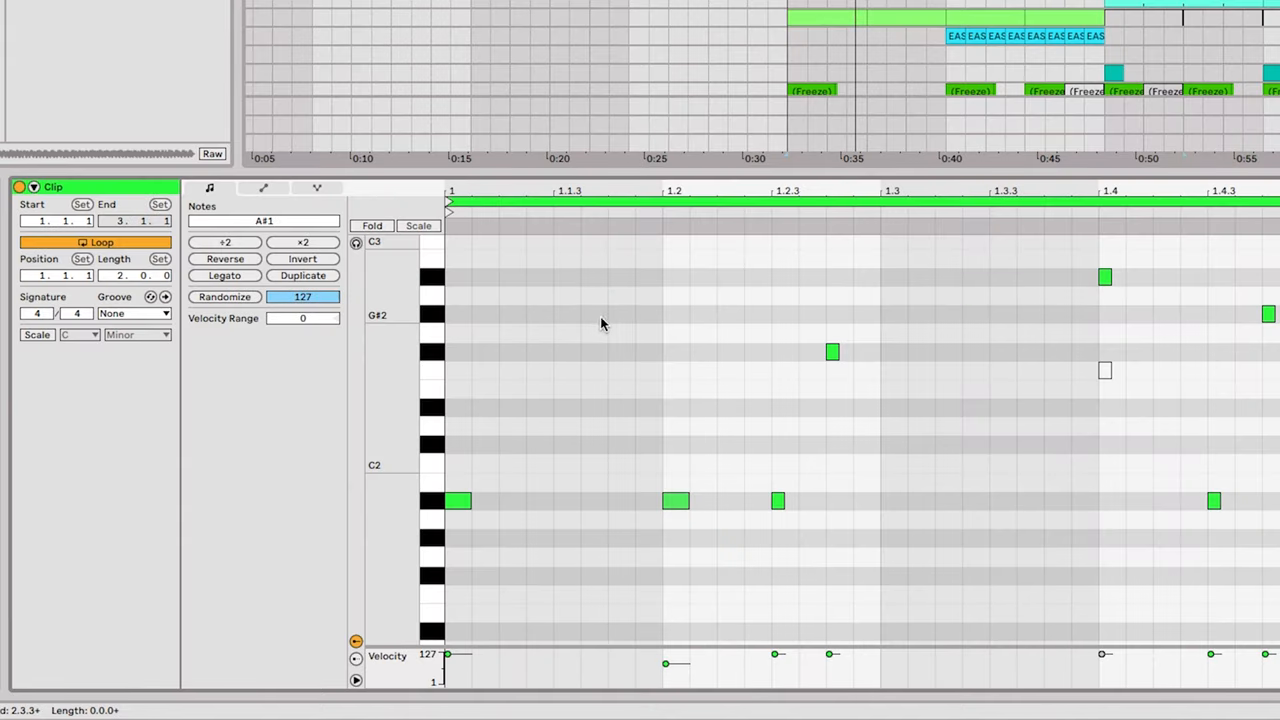
mouse_move(565, 330)
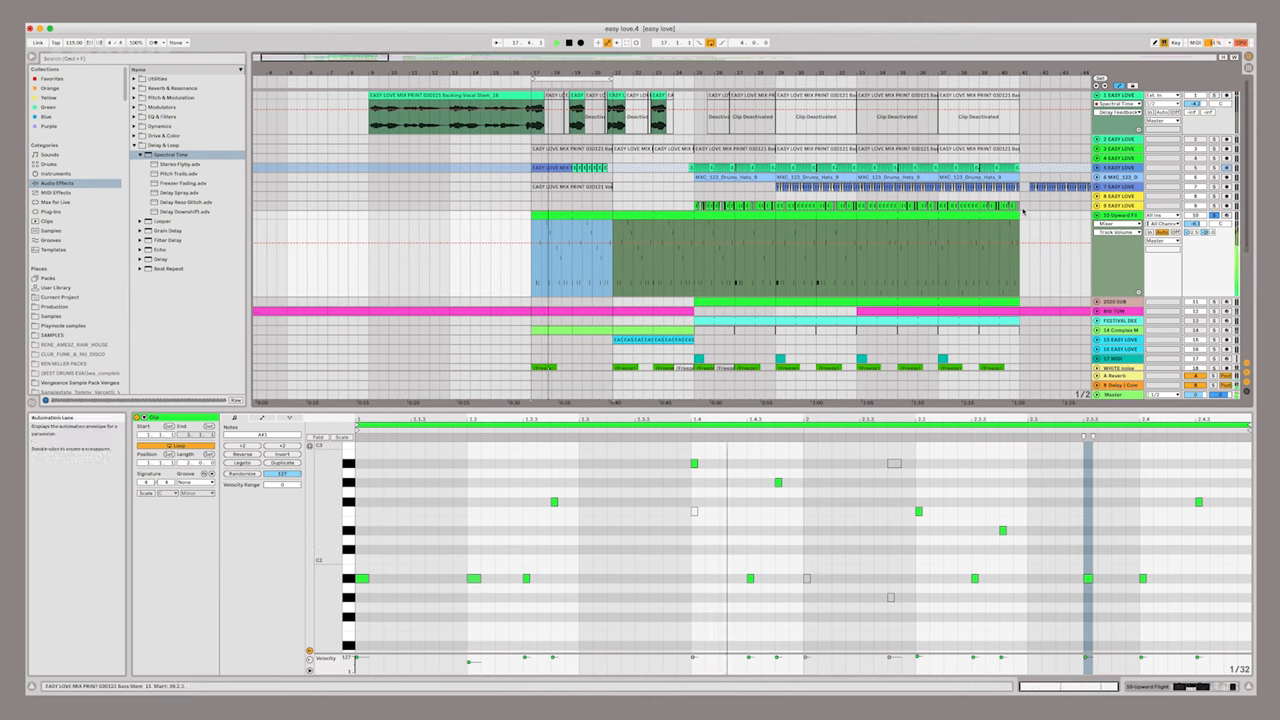
Drag across the Clip view while setting the bass clip to A# minor.
drag(535, 243, 630, 243)
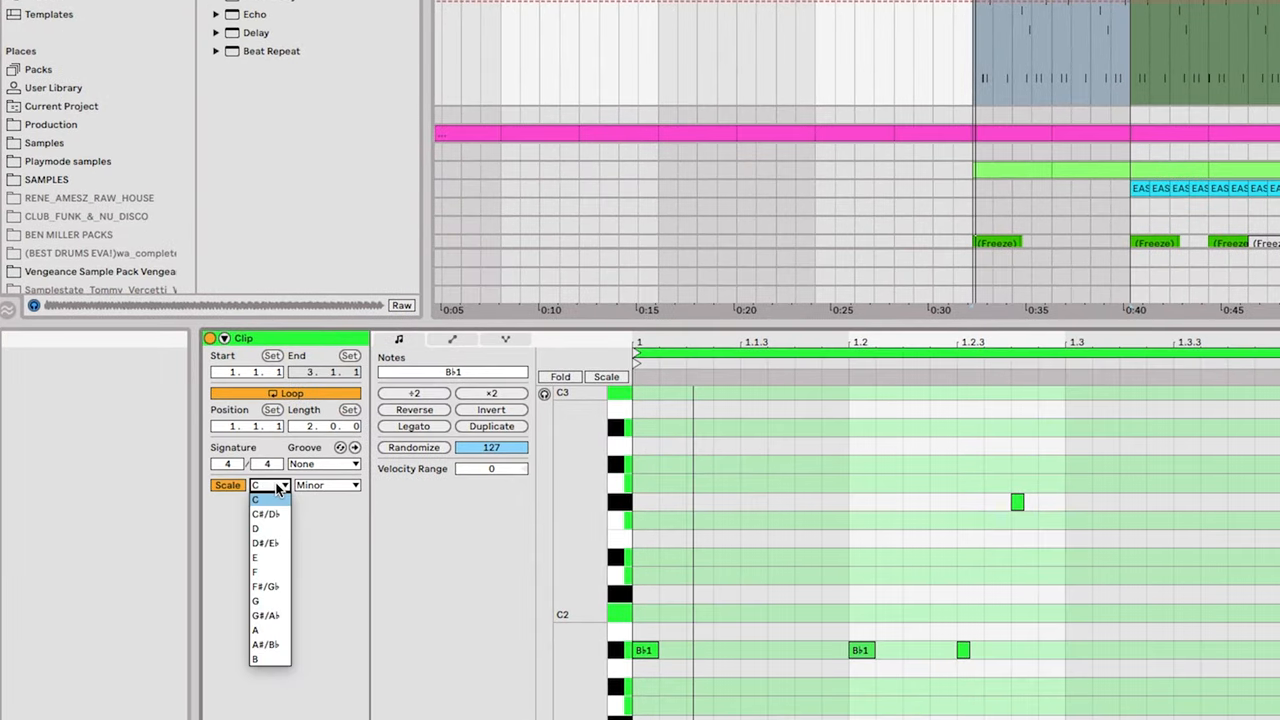
mouse_move(267, 645)
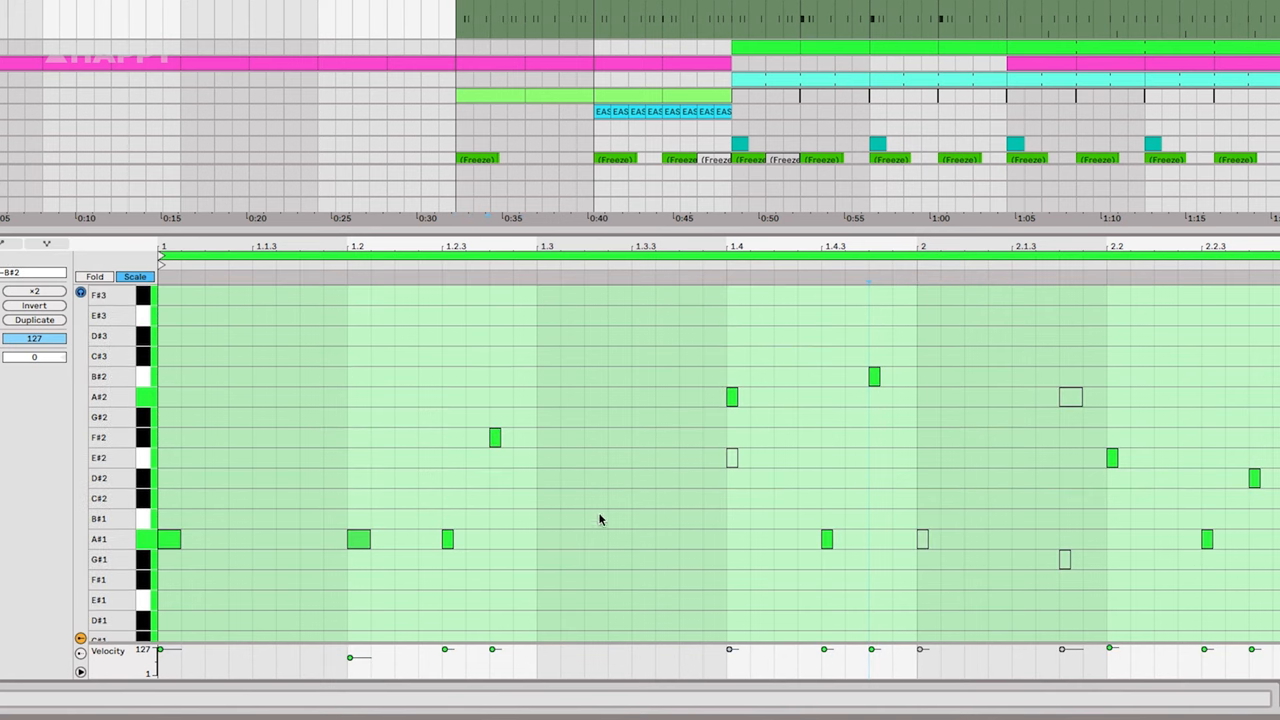
mouse_move(507, 386)
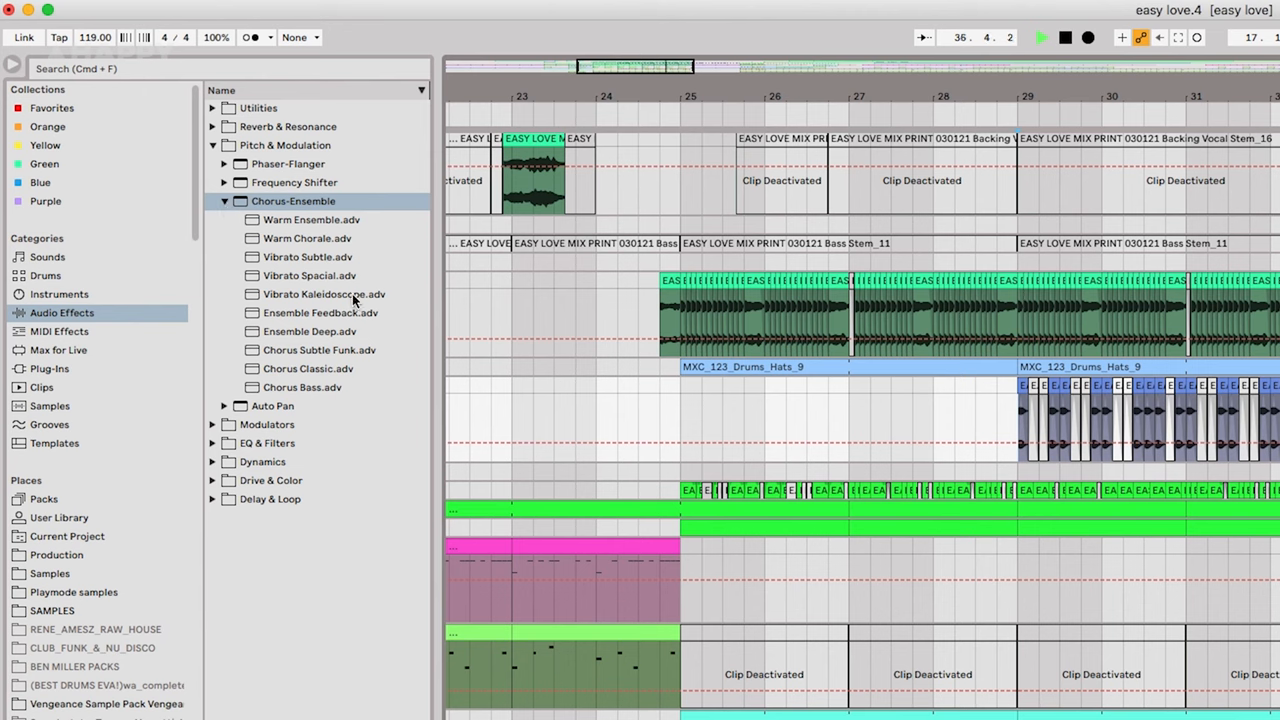
Preview a Chorus-Ensemble preset from the Pitch & Modulation effects folder.
click(213, 201)
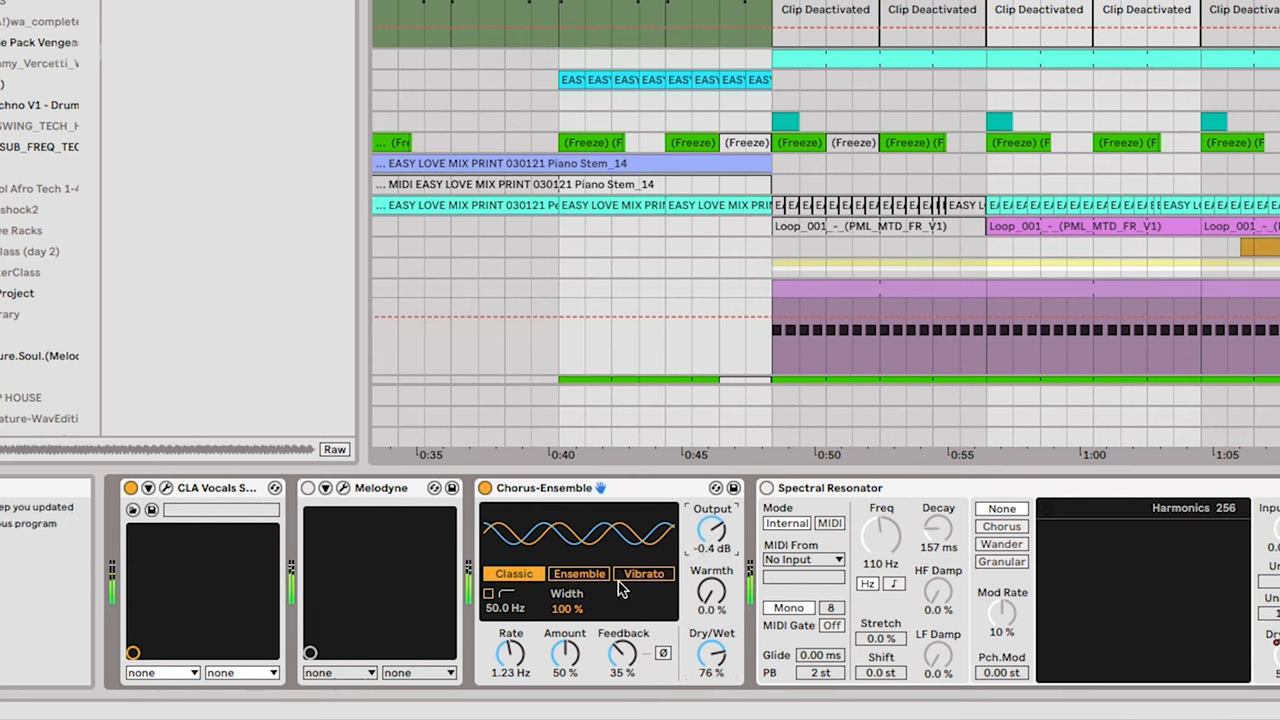
Raise Chorus-Ensemble feedback to 72% and rate to 3.52 Hz.
drag(622, 652, 622, 640)
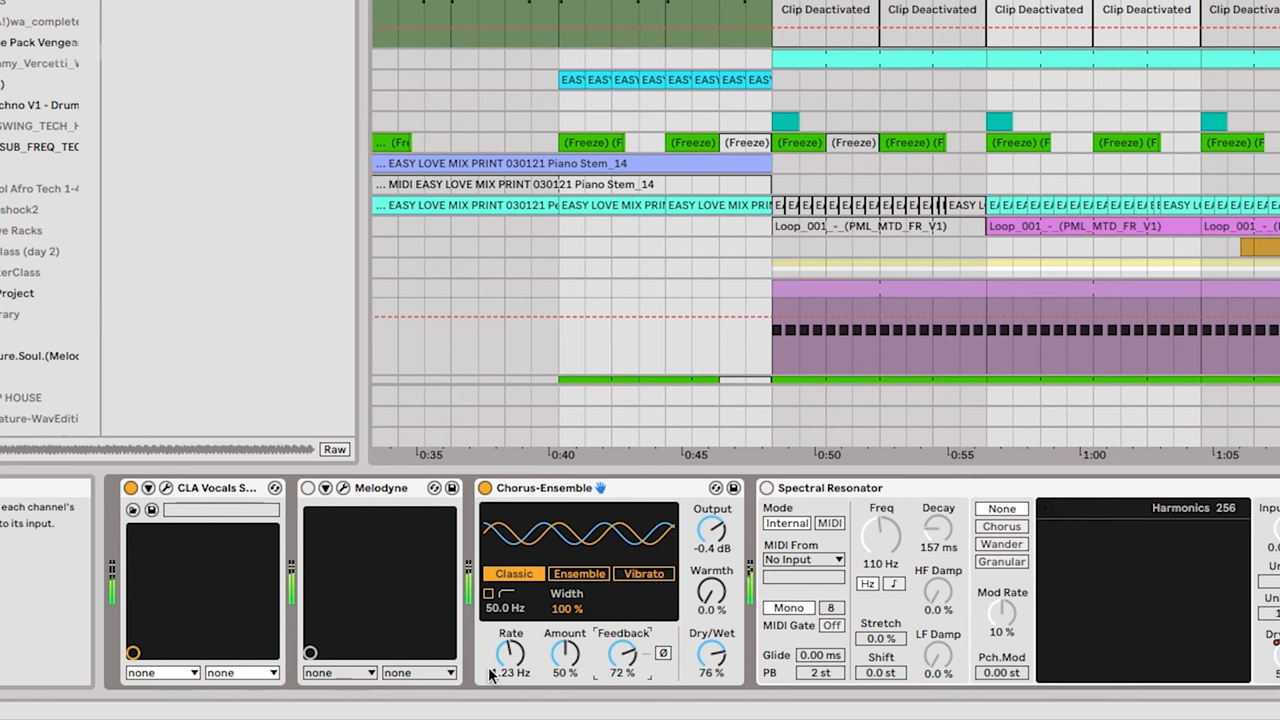
drag(510, 655, 515, 640)
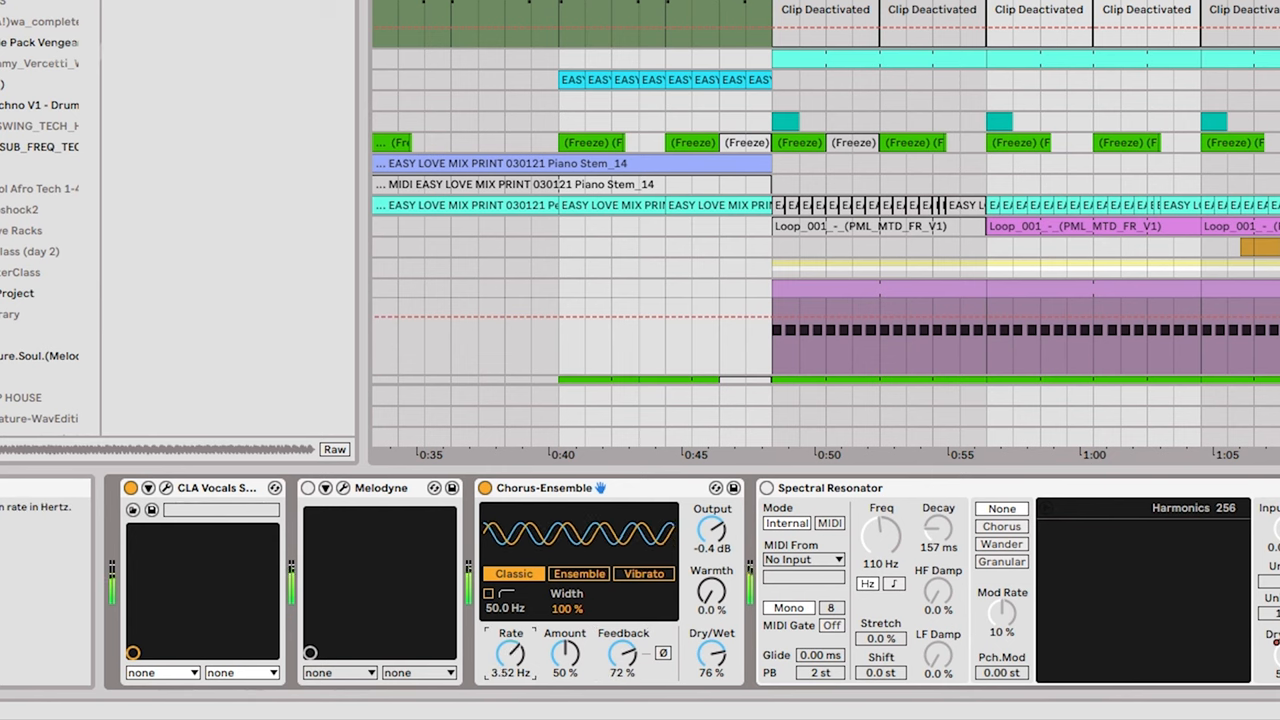